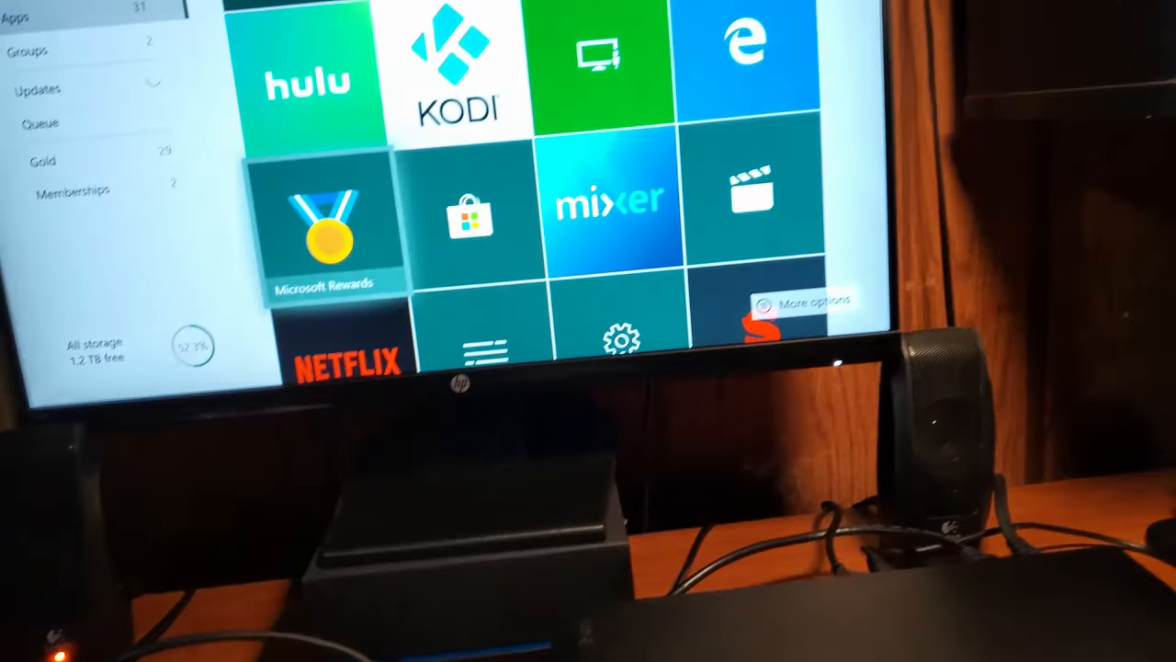
# Scroll down the games and apps grid and launch the Netflix tile.
pyautogui.scroll(-3)
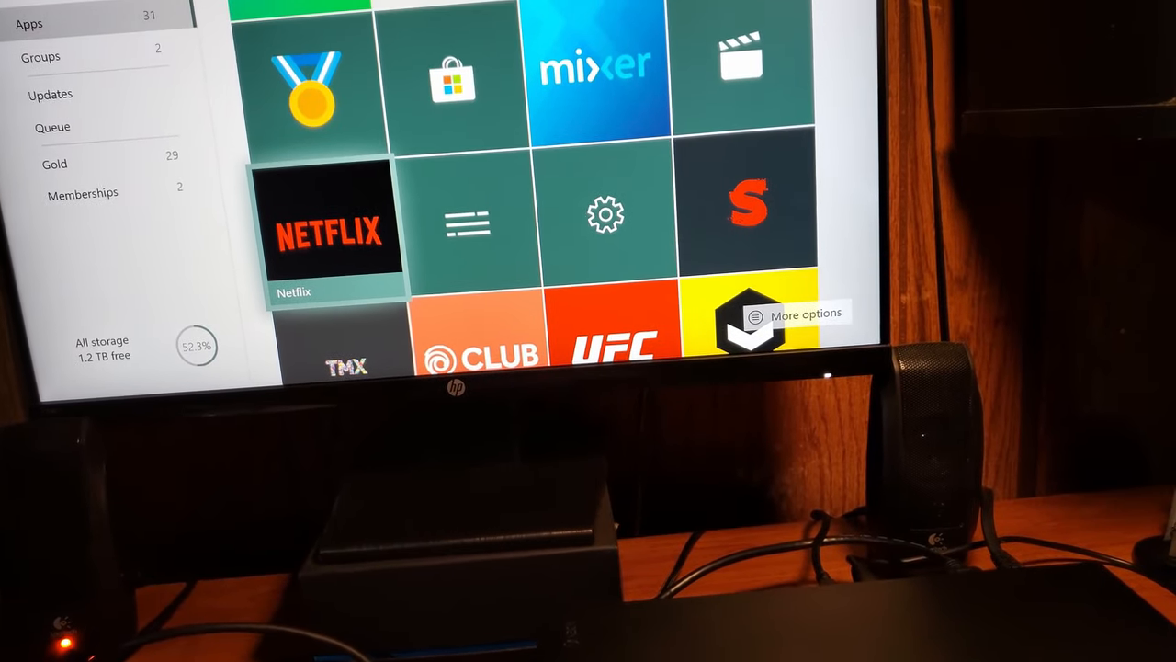
pyautogui.click(332, 223)
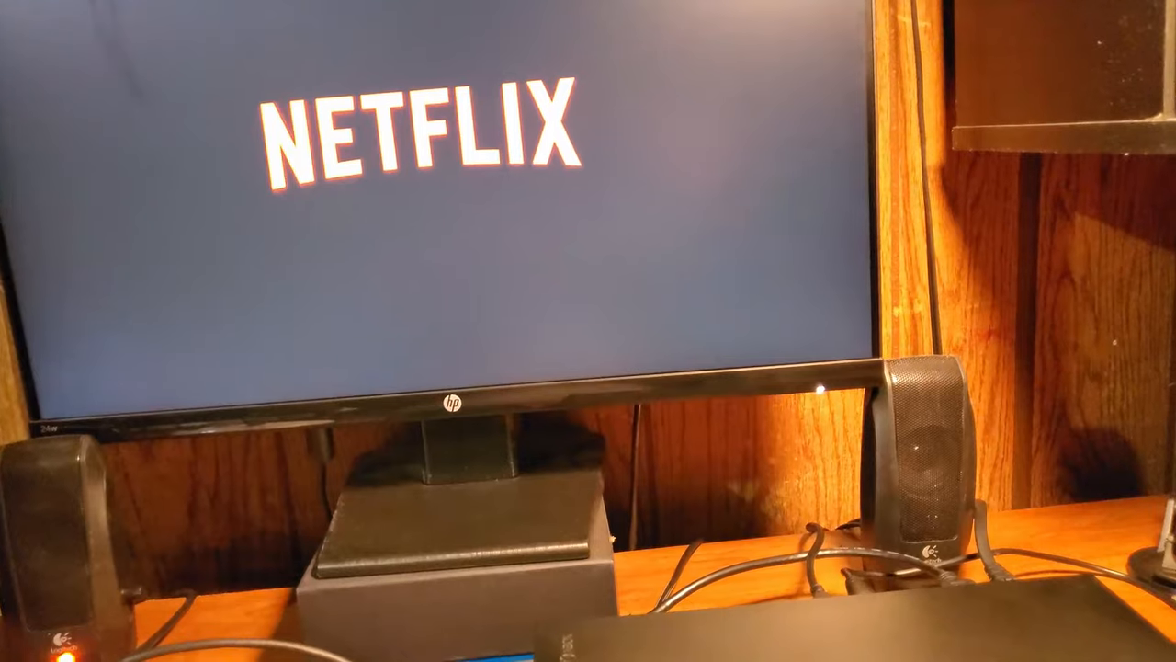